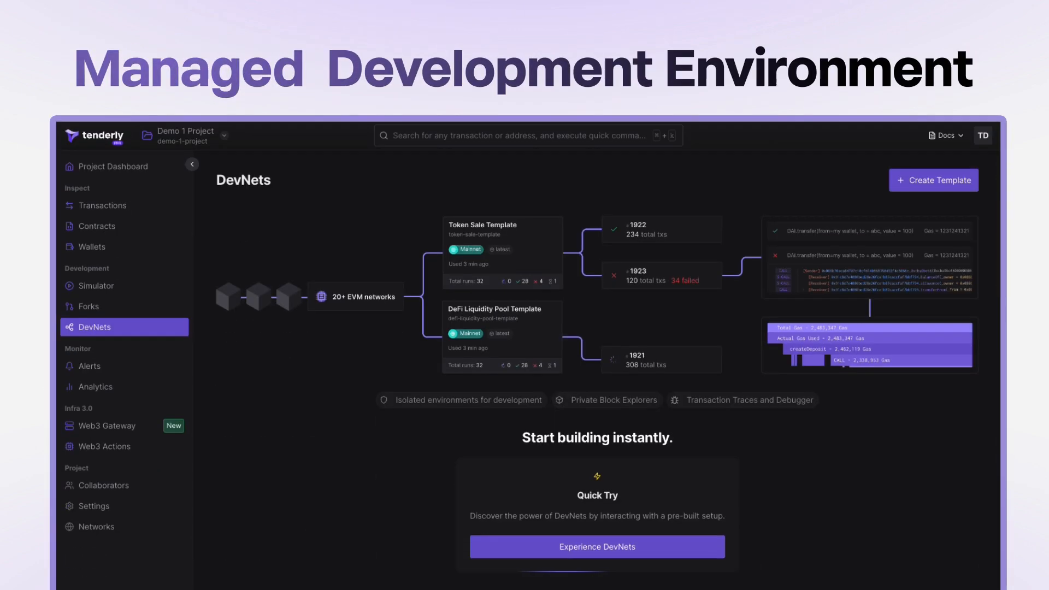
# Open the My First DevNet template run whose overview lists the deployed contracts
pyautogui.click(596, 546)
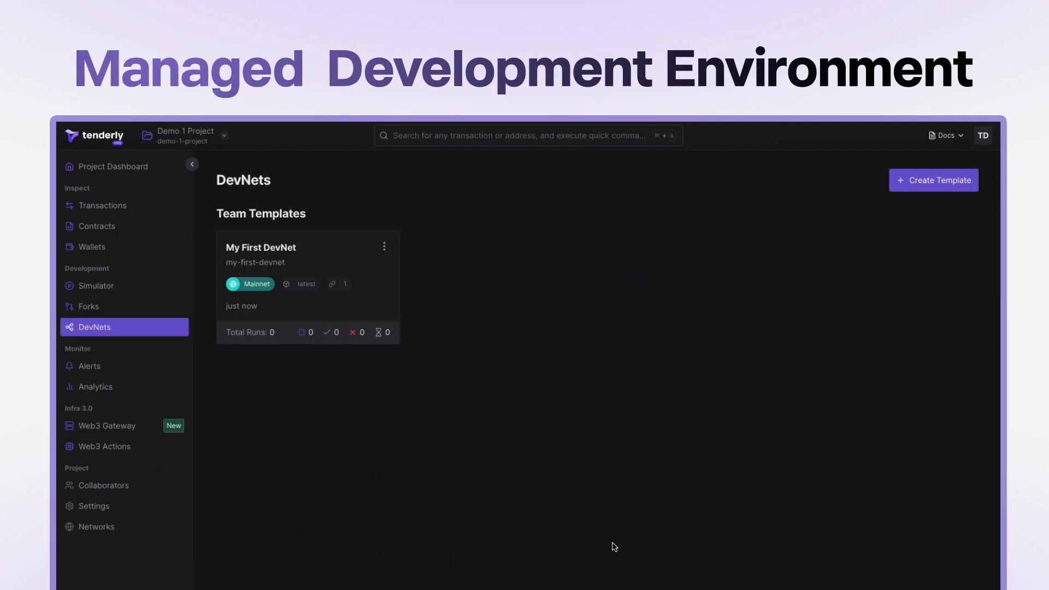
pyautogui.click(260, 247)
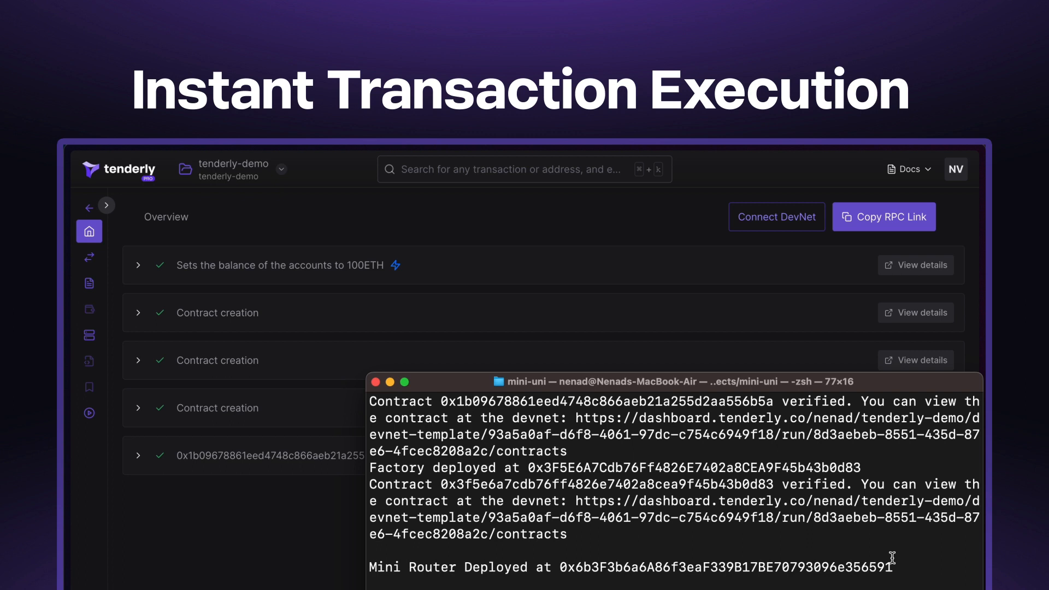
# Review the run's transactions and fund the account with 10000 ETH via Fund Accounts
pyautogui.click(130, 265)
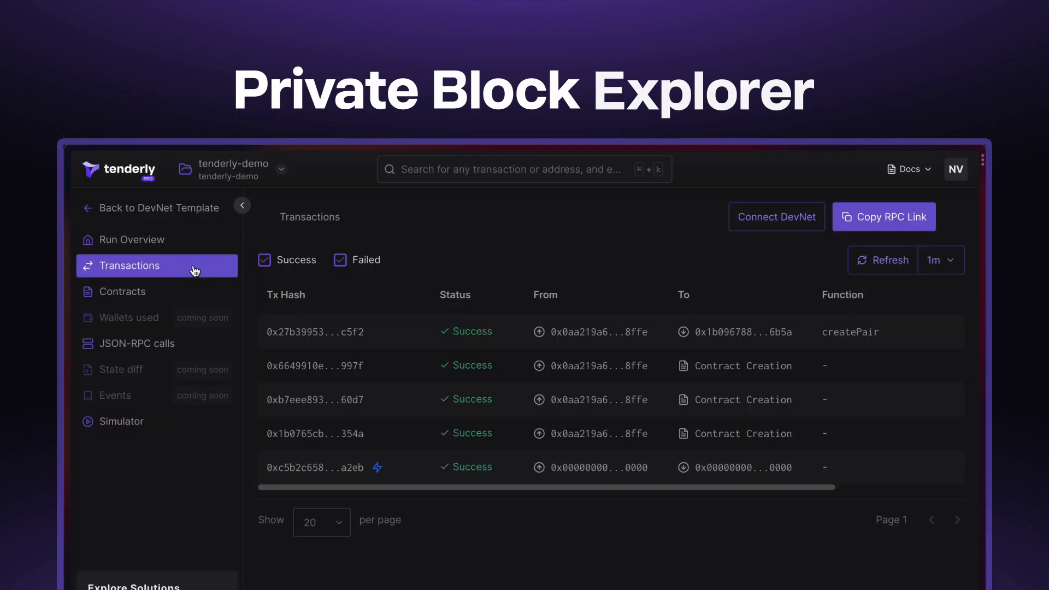
pyautogui.click(314, 332)
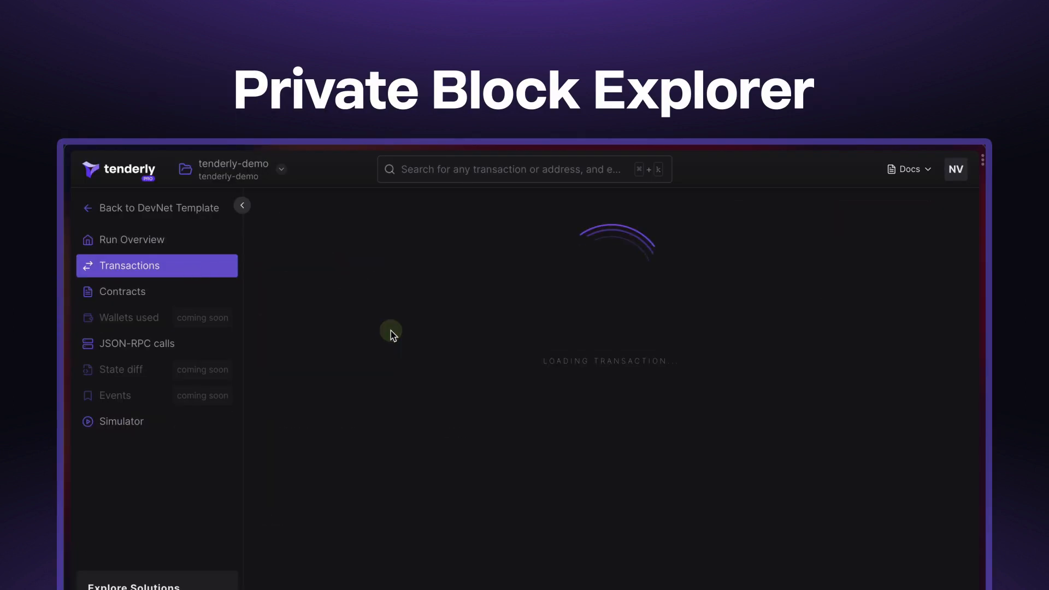
pyautogui.click(699, 173)
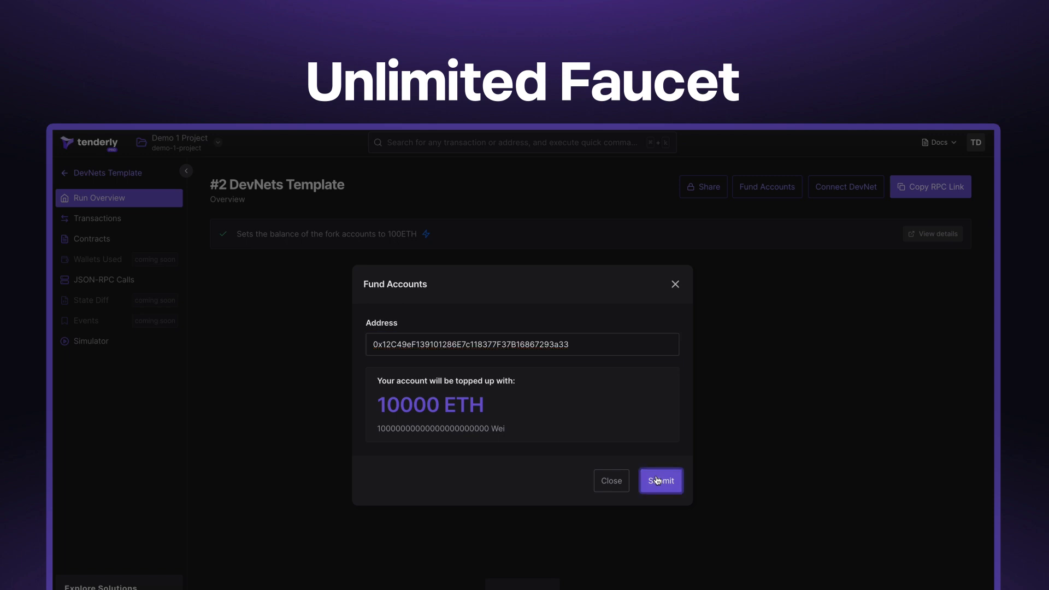
pyautogui.click(659, 481)
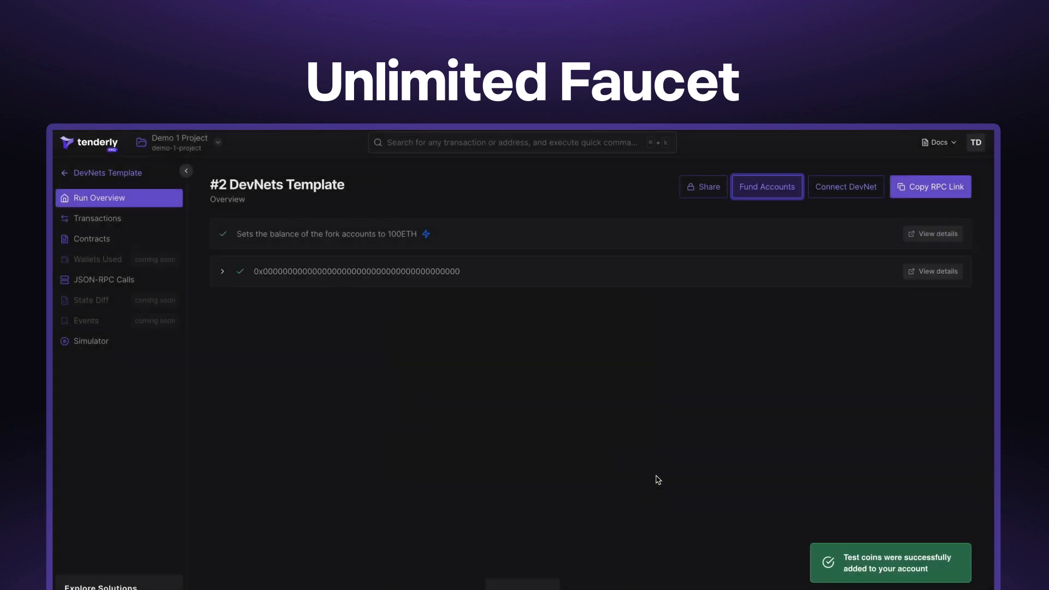
pyautogui.click(96, 218)
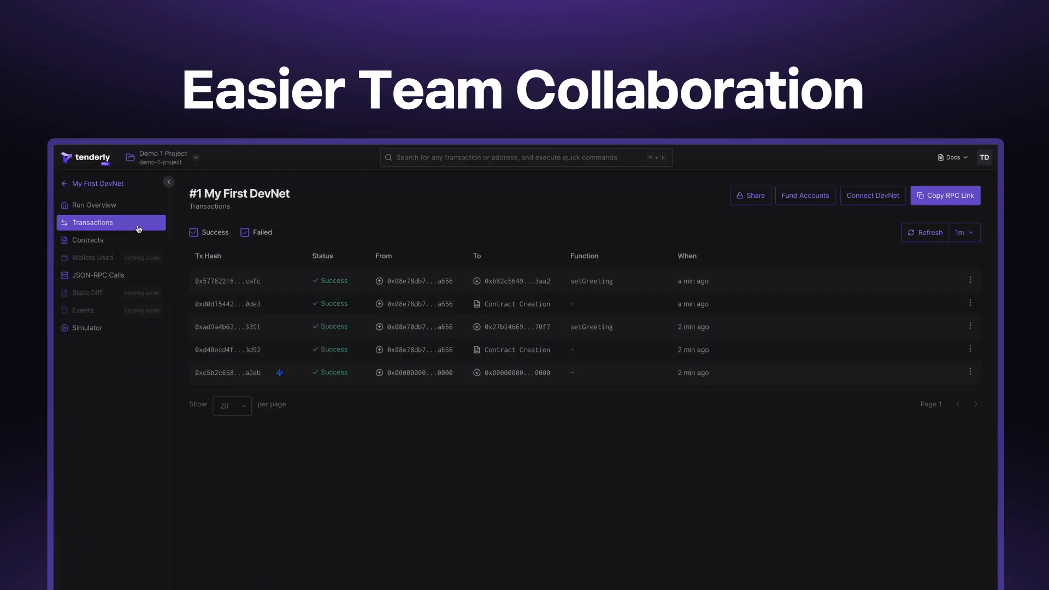
# Post the comment 'Hello team!' on the setGreeting transaction
pyautogui.click(227, 281)
pyautogui.write('H')
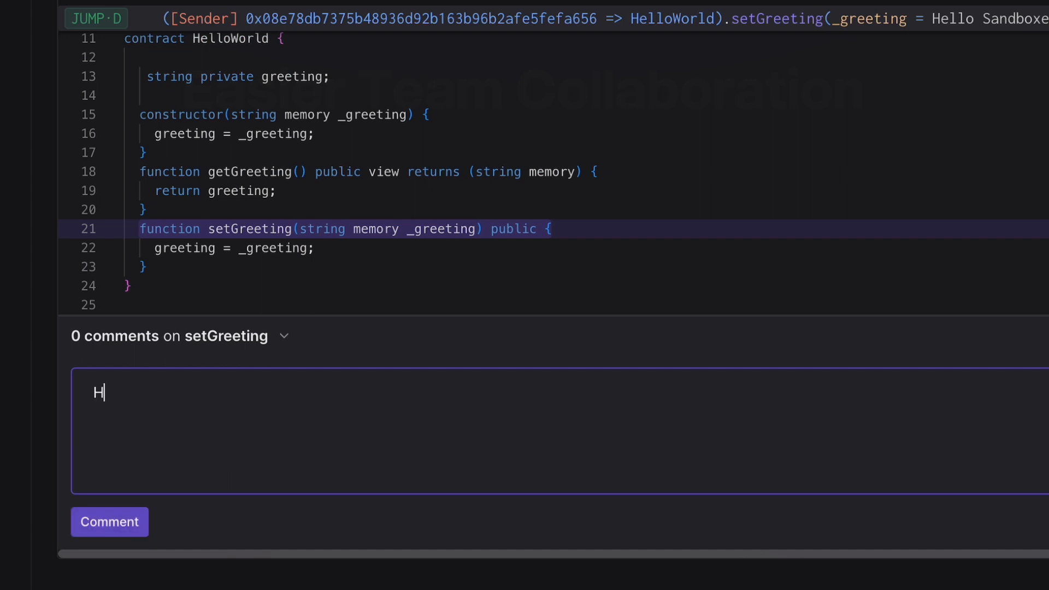
pyautogui.write('ello team!')
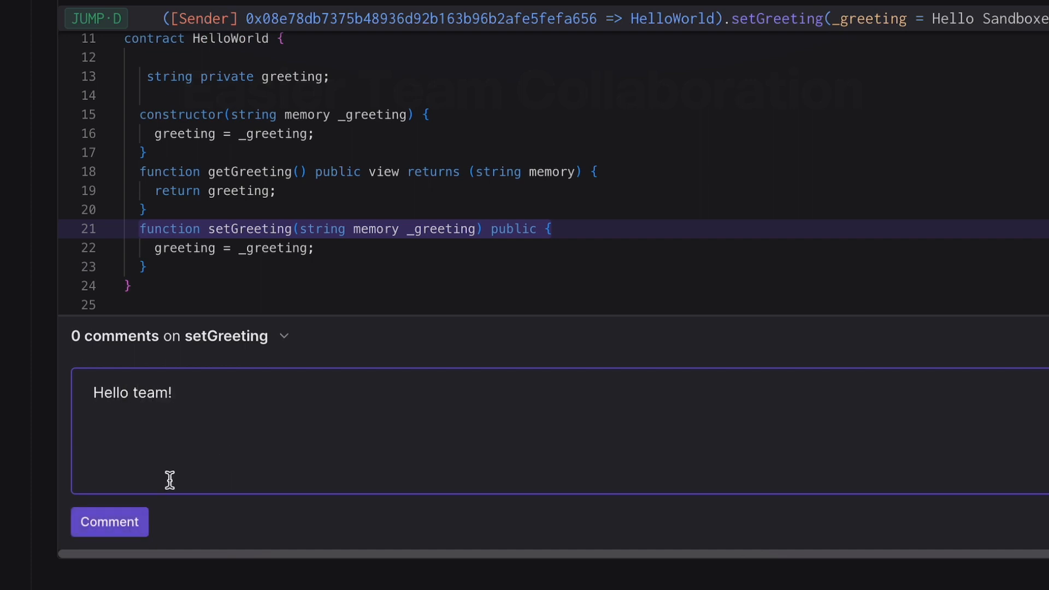
pyautogui.click(110, 522)
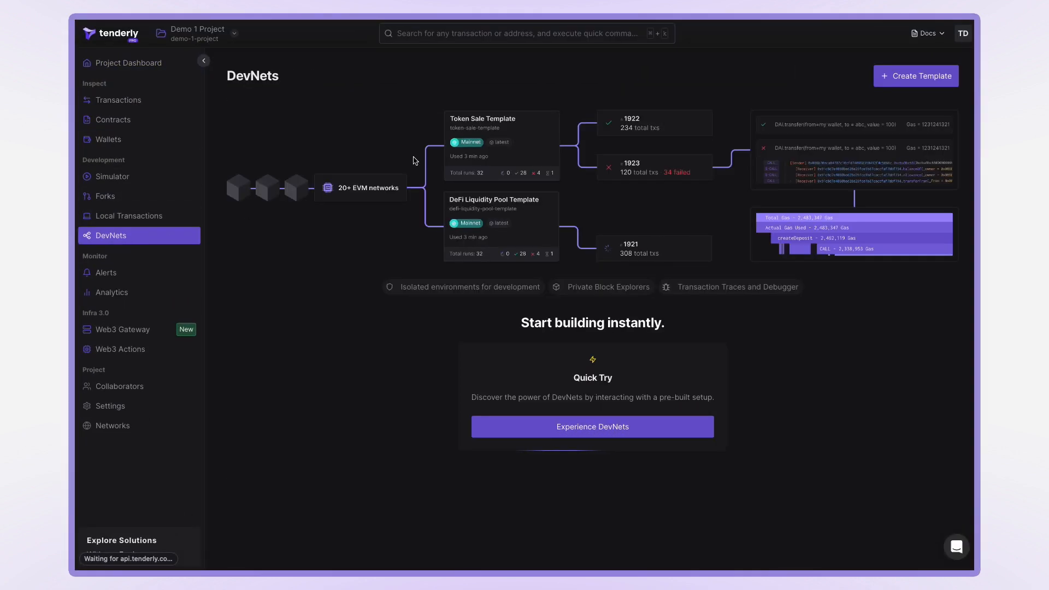
# Create a Team DevNet template 'demo' on Mainnet and view its overview
pyautogui.click(916, 75)
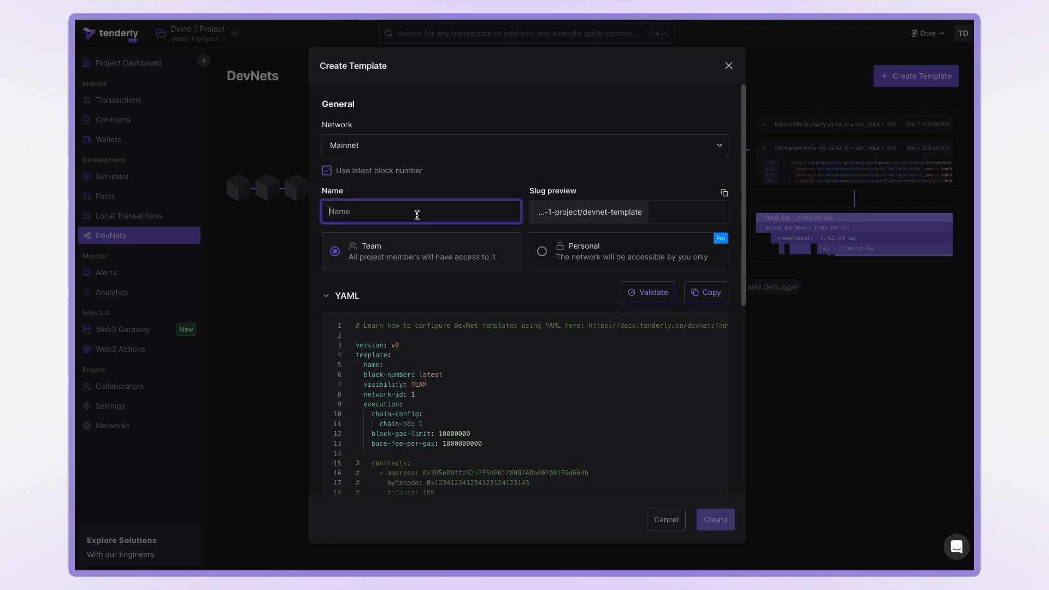
pyautogui.write('demo')
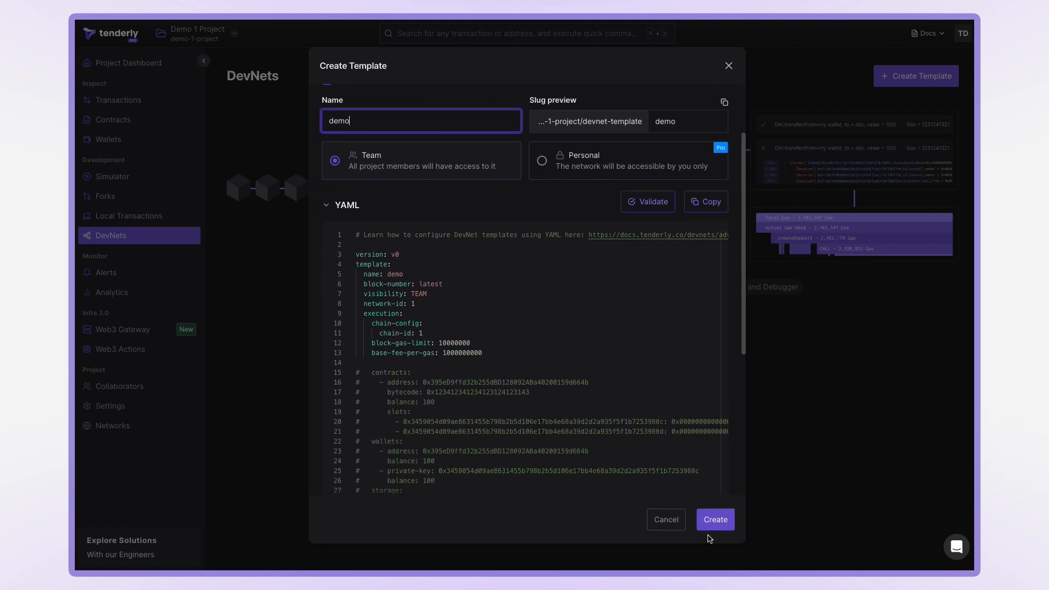
pyautogui.click(714, 519)
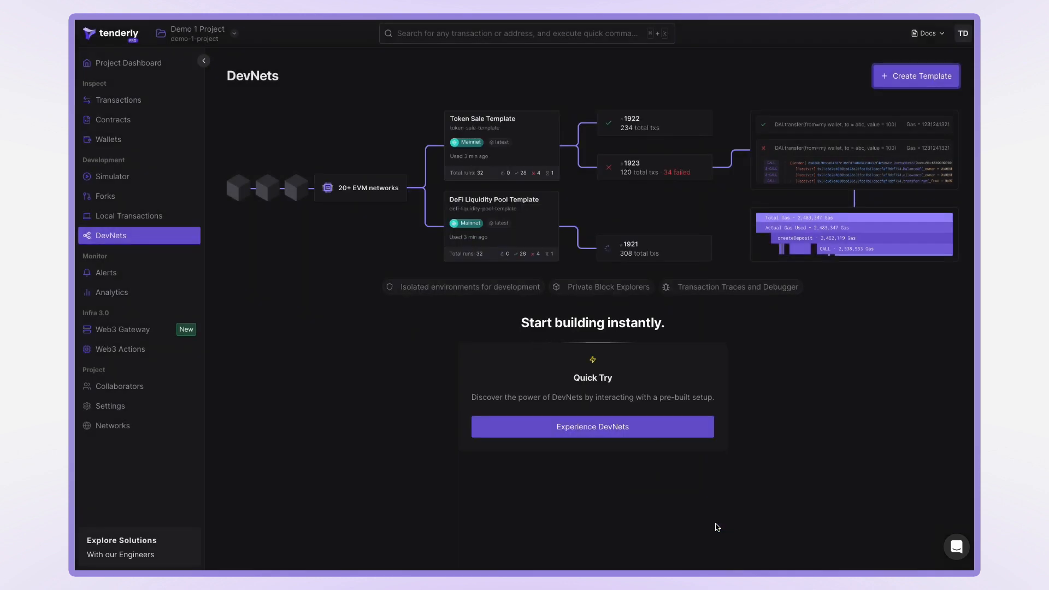
pyautogui.click(591, 426)
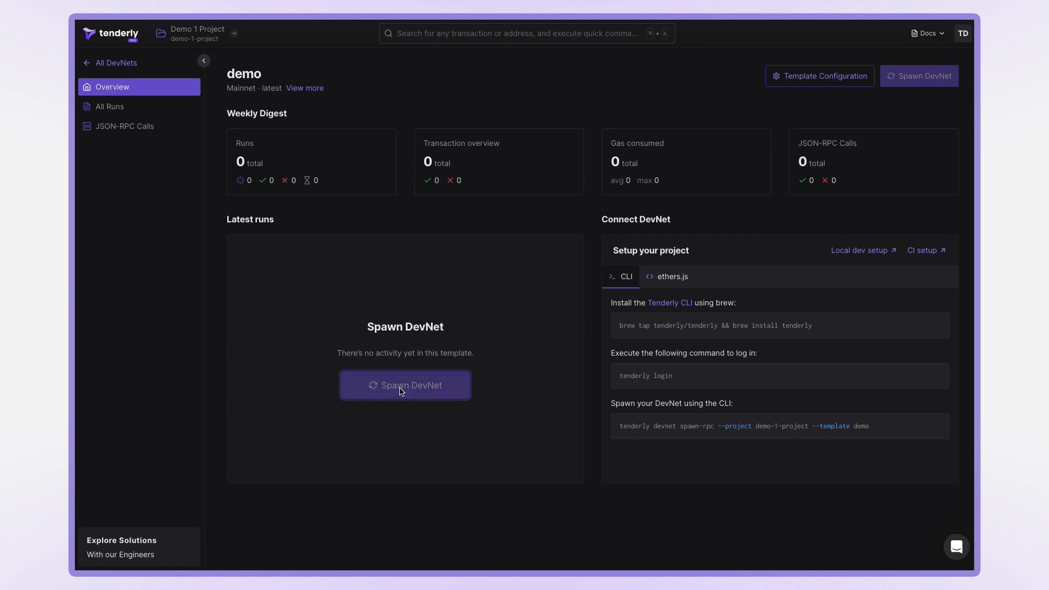
# Spawn DevNet run #2 from 'demo' and copy its RPC link
pyautogui.click(404, 385)
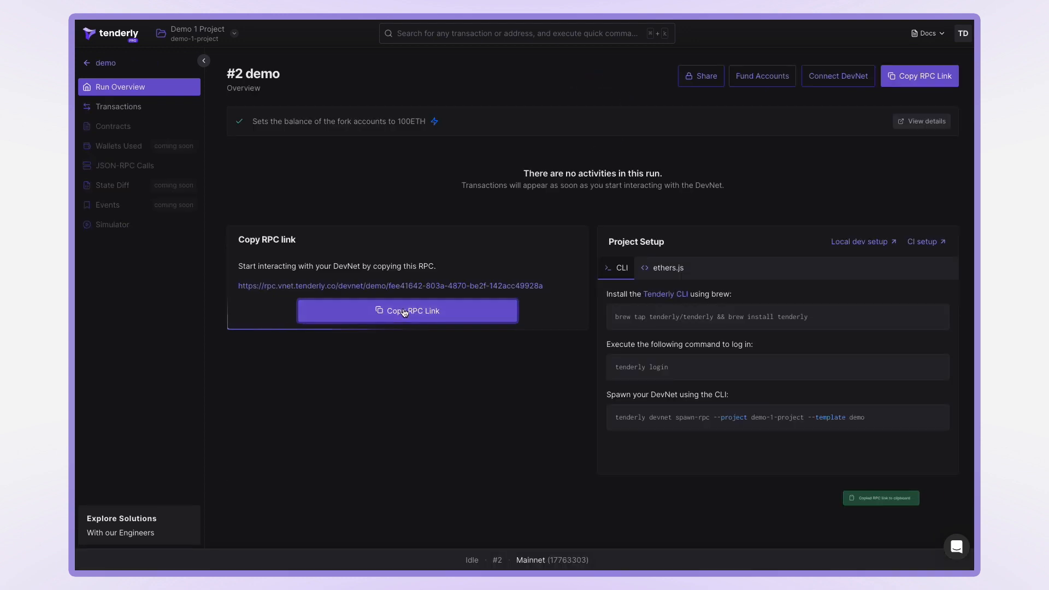
pyautogui.click(406, 310)
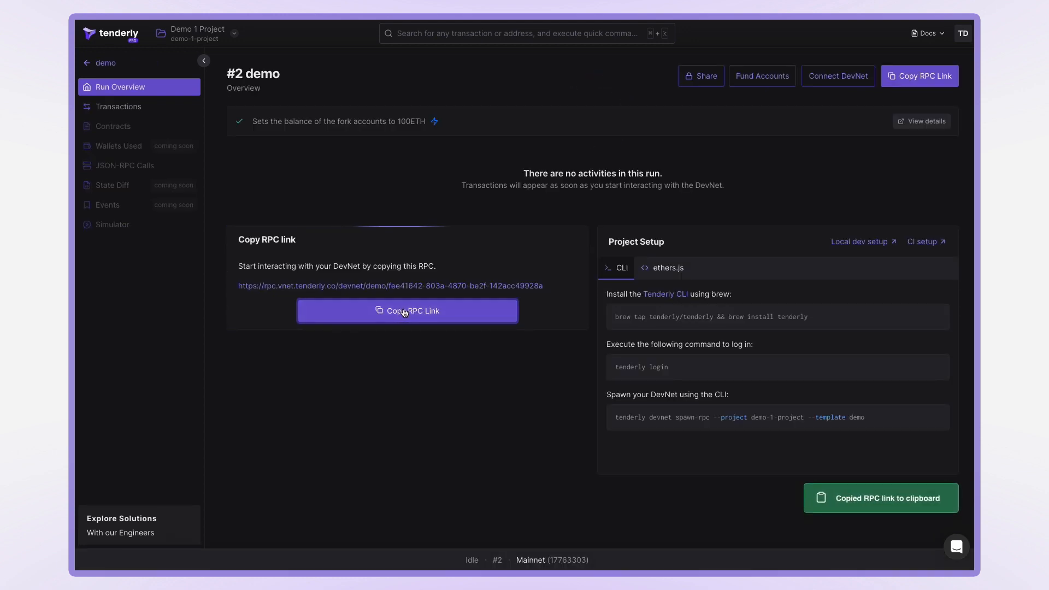